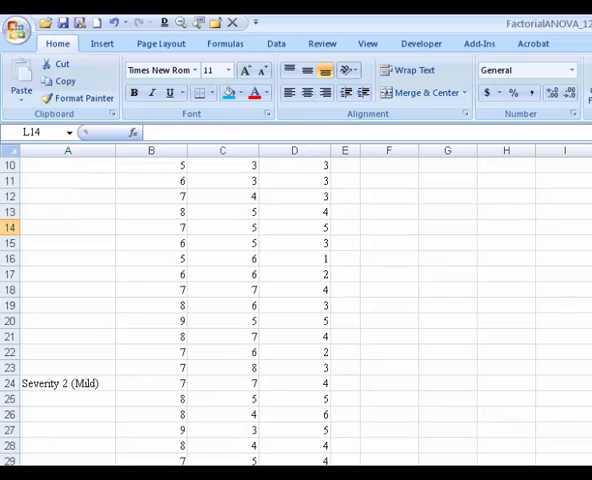
Select the blank cell beside the drug headings and open the Data Analysis tool list
click(65, 380)
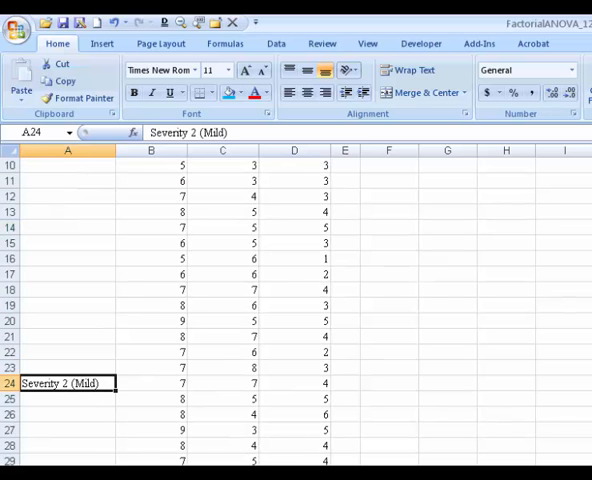
scroll(up, 3)
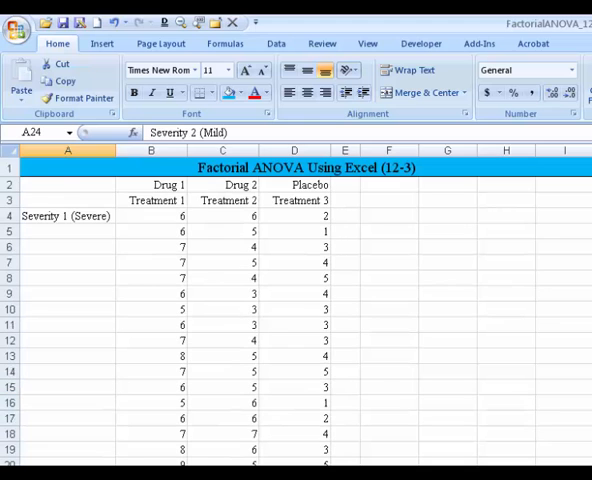
click(67, 184)
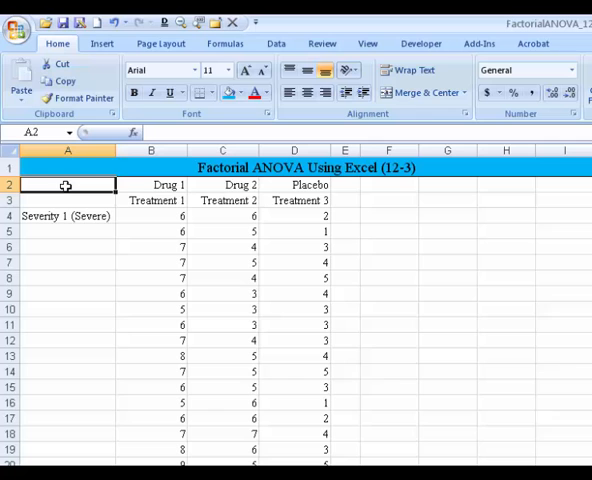
click(276, 43)
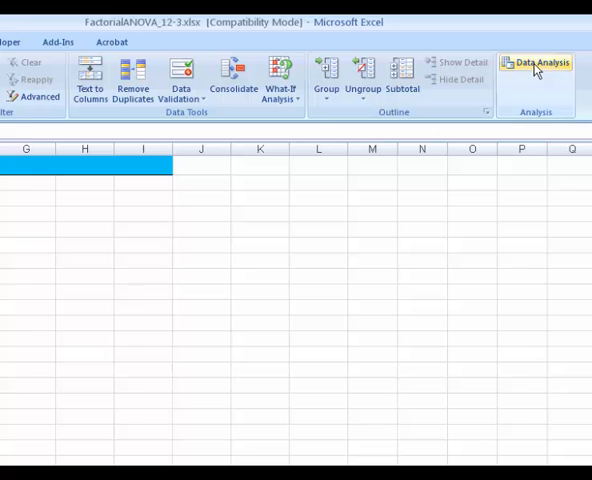
click(538, 63)
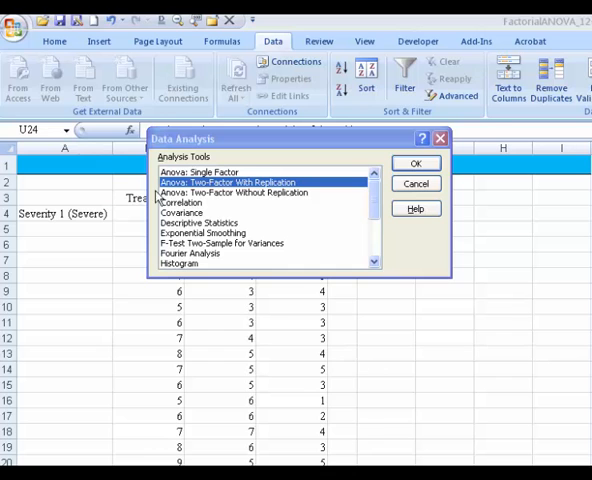
mouse_move(250, 248)
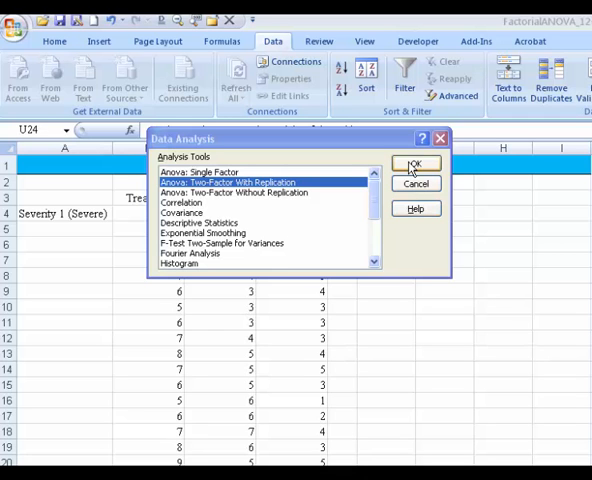
Run two-factor ANOVA with replication on $A$3:$D$43, 20 rows per sample, output at $F$3
click(415, 163)
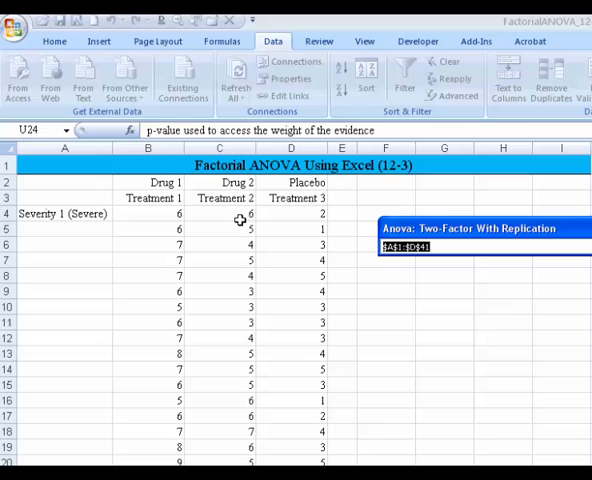
click(64, 198)
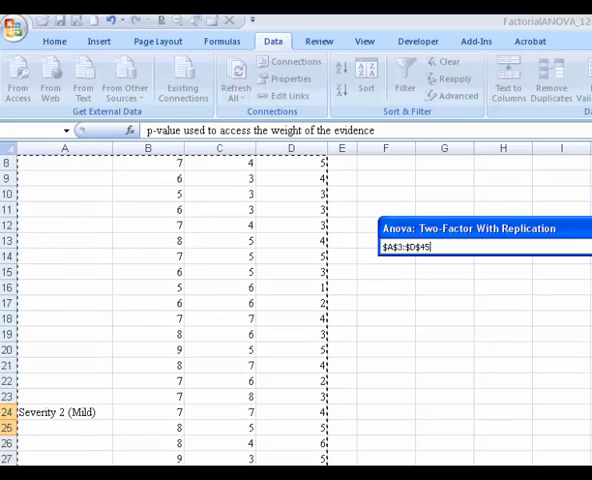
scroll(down, 3)
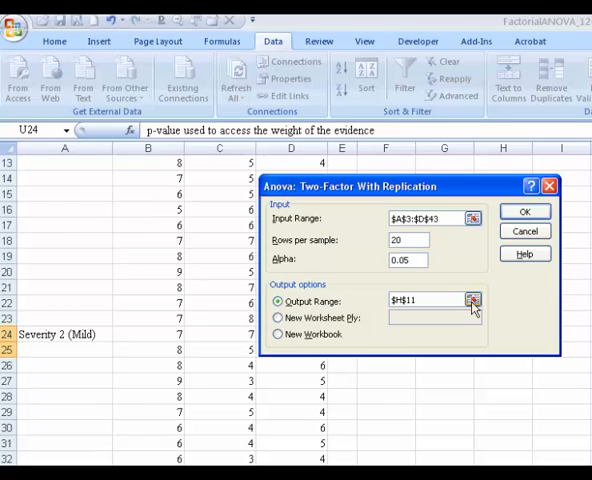
click(472, 301)
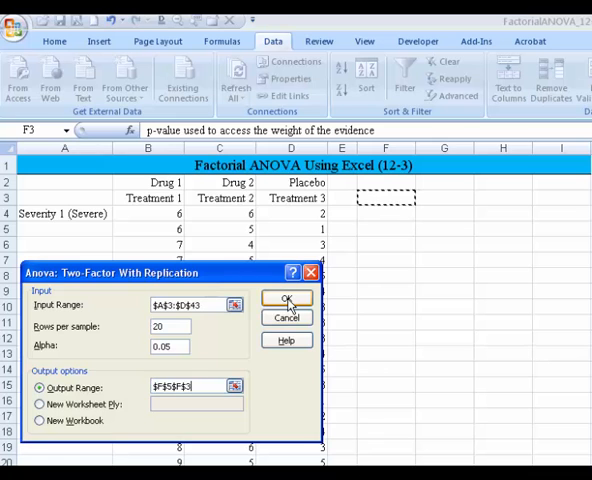
click(286, 297)
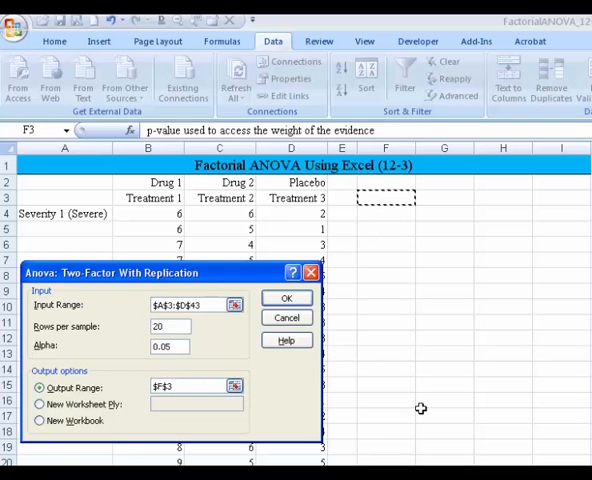
click(287, 298)
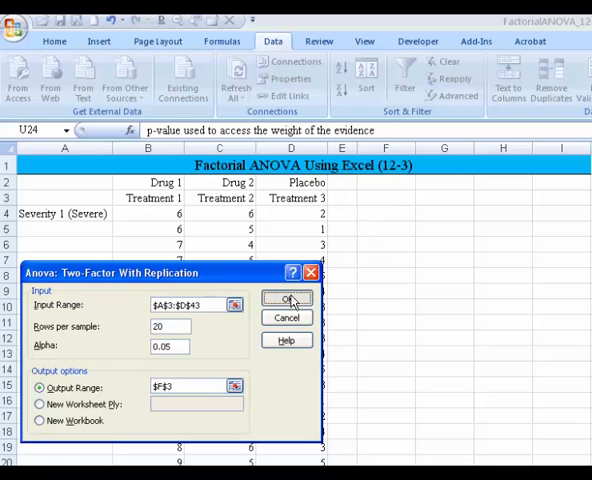
click(287, 299)
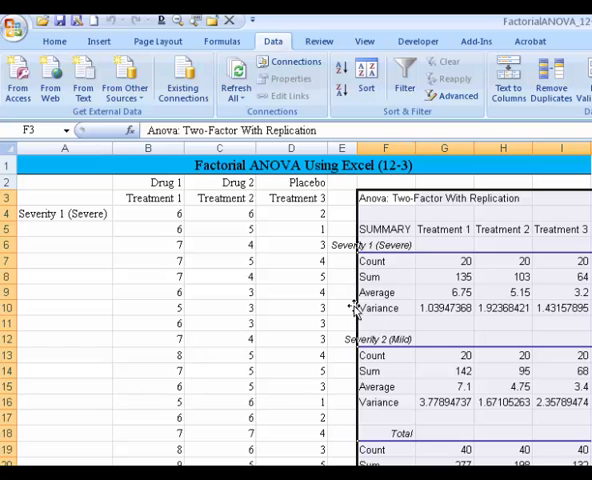
click(342, 307)
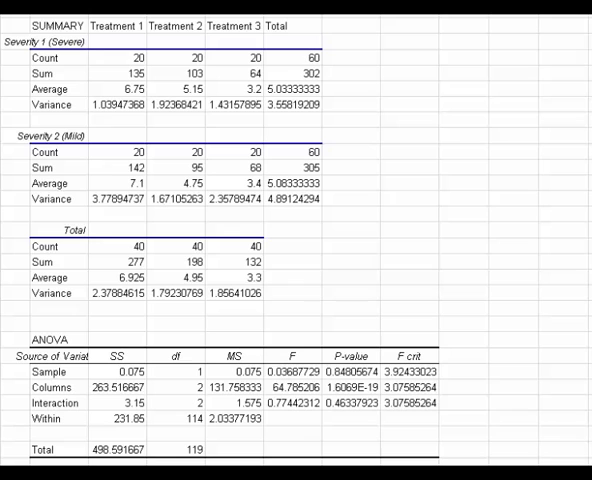
mouse_move(567, 140)
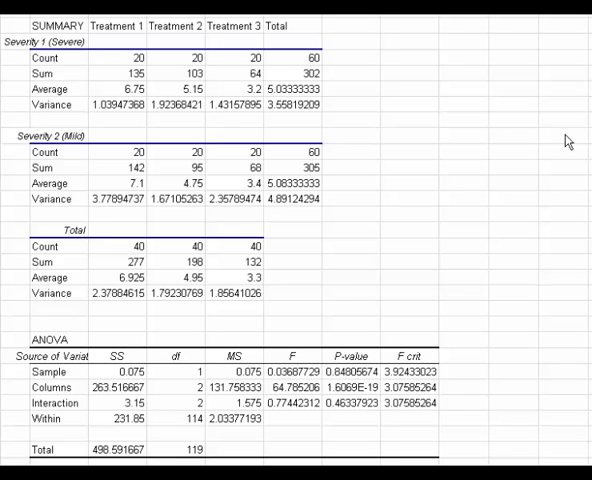
mouse_move(509, 130)
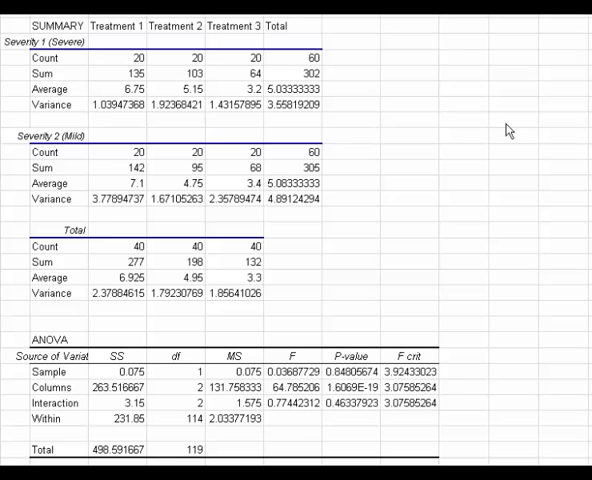
mouse_move(449, 124)
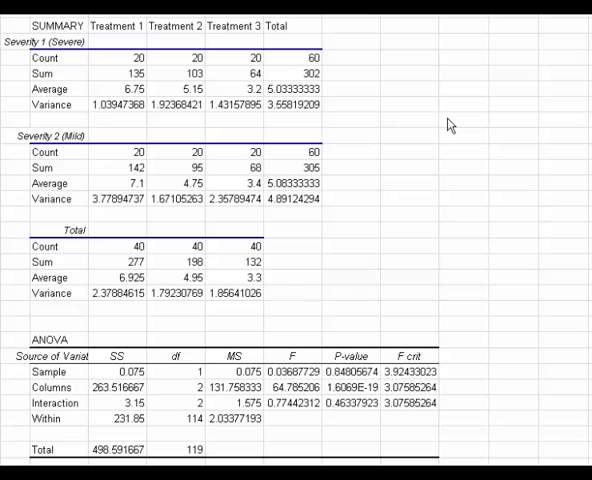
mouse_move(422, 196)
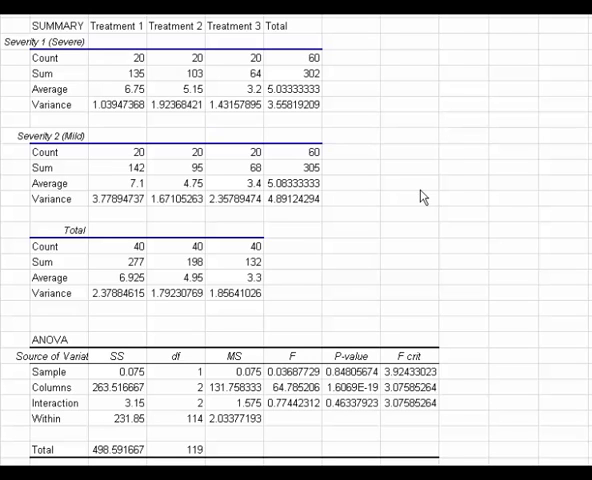
mouse_move(405, 210)
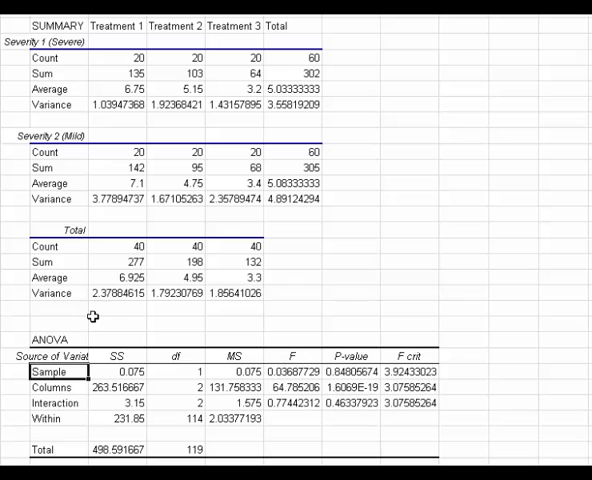
mouse_move(63, 390)
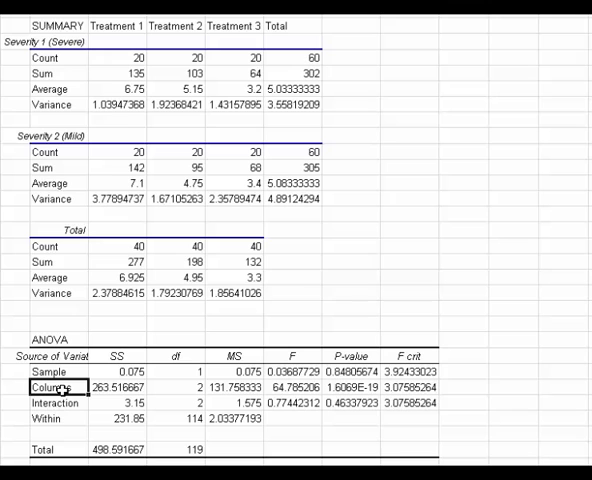
mouse_move(62, 403)
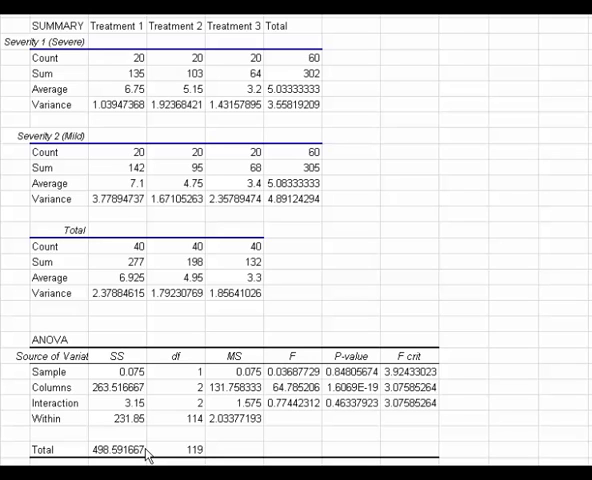
Format the P-value cells to three decimals and check the Interaction and Columns values
click(351, 387)
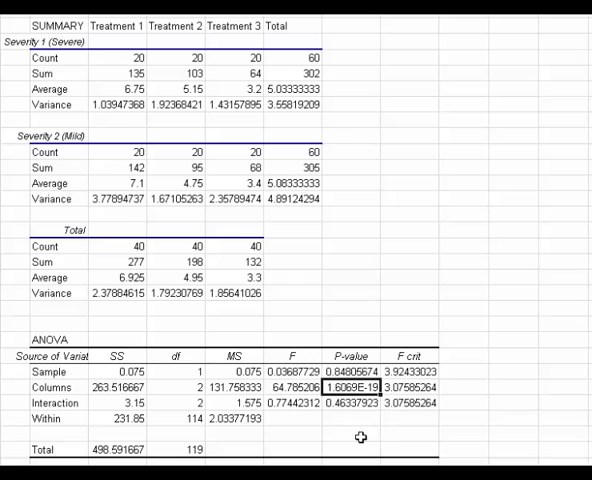
mouse_move(355, 378)
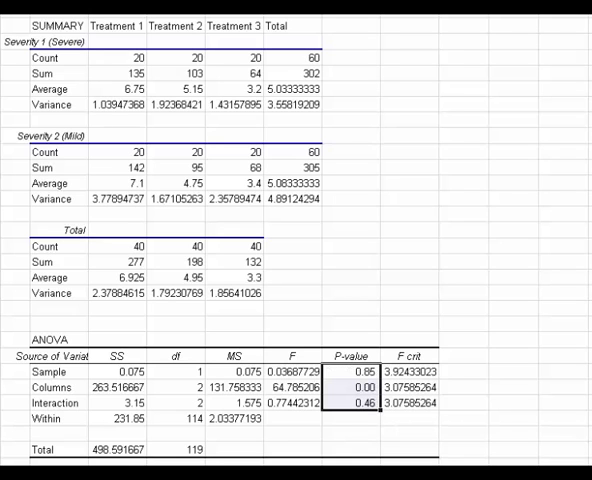
click(513, 323)
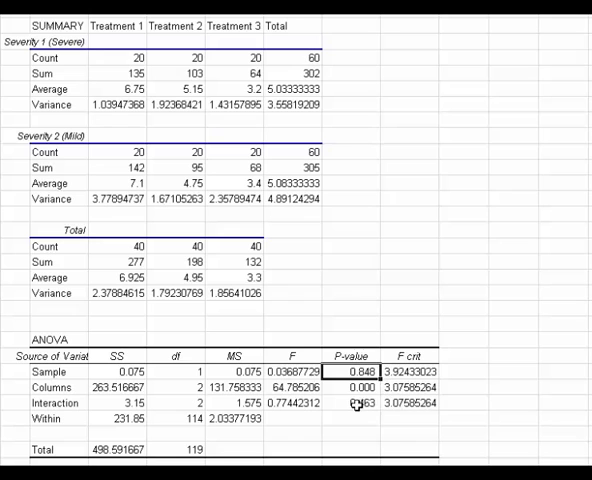
click(360, 403)
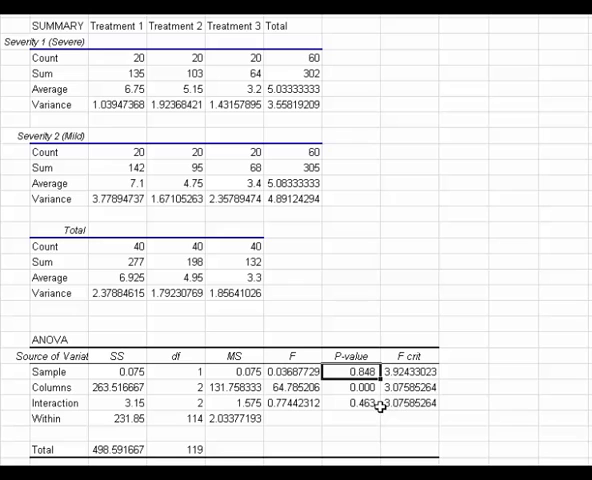
click(352, 404)
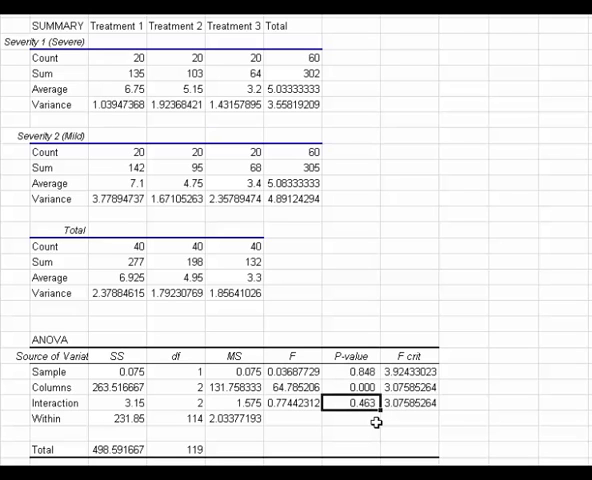
click(351, 383)
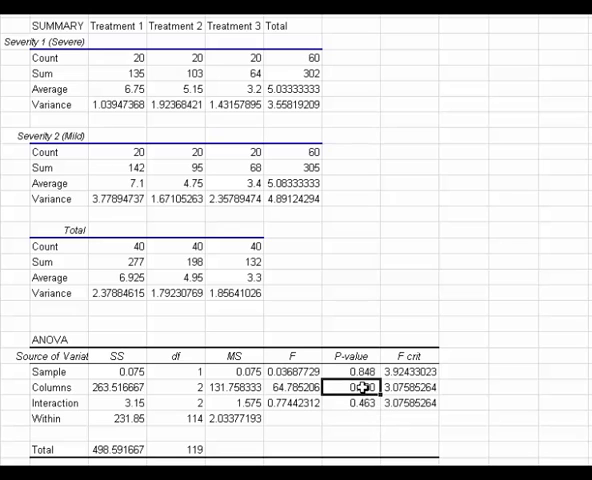